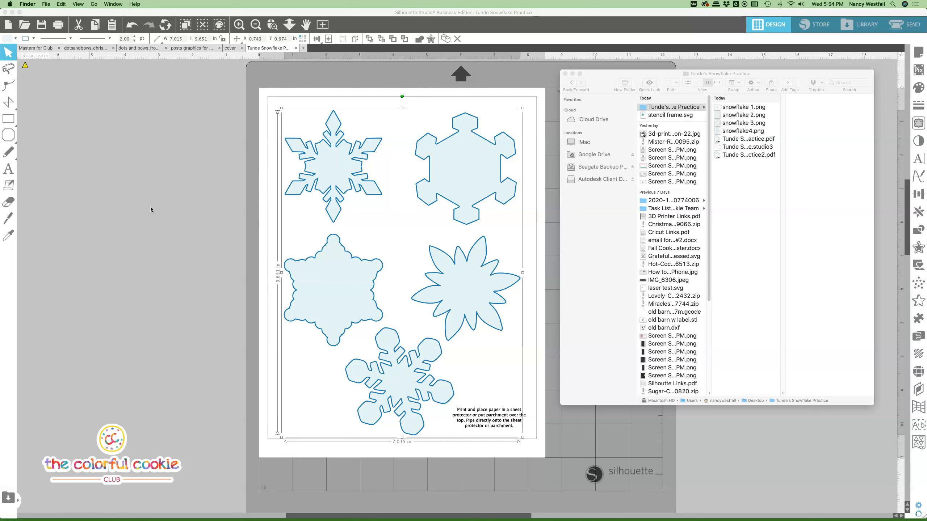
pyautogui.moveTo(193, 177)
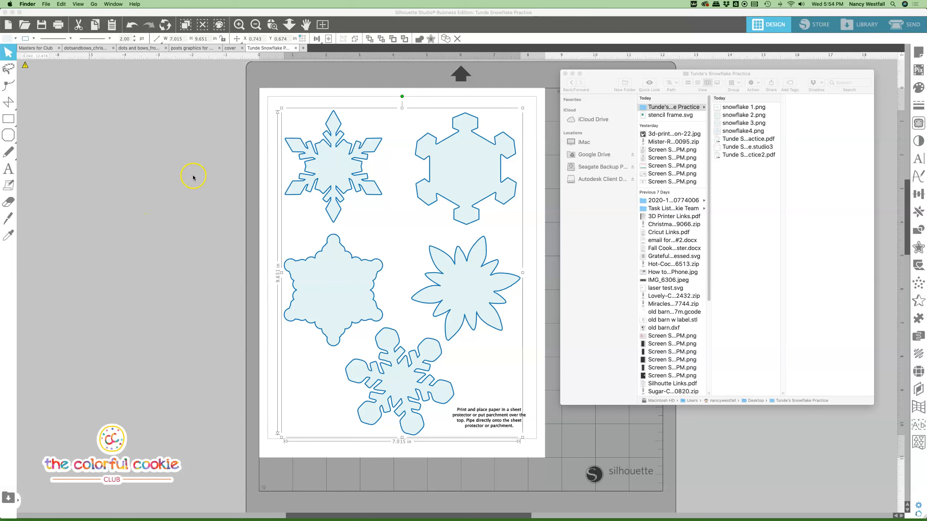
pyautogui.moveTo(173, 227)
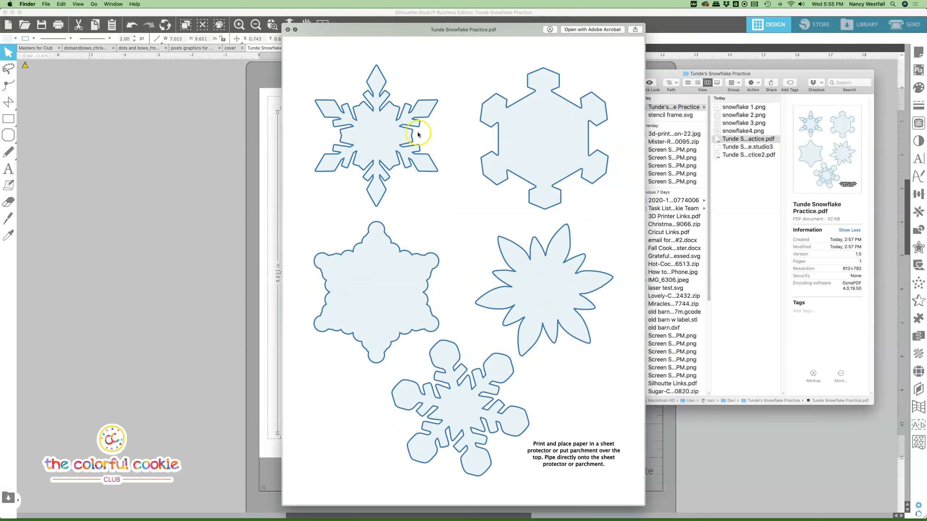
pyautogui.moveTo(464, 230)
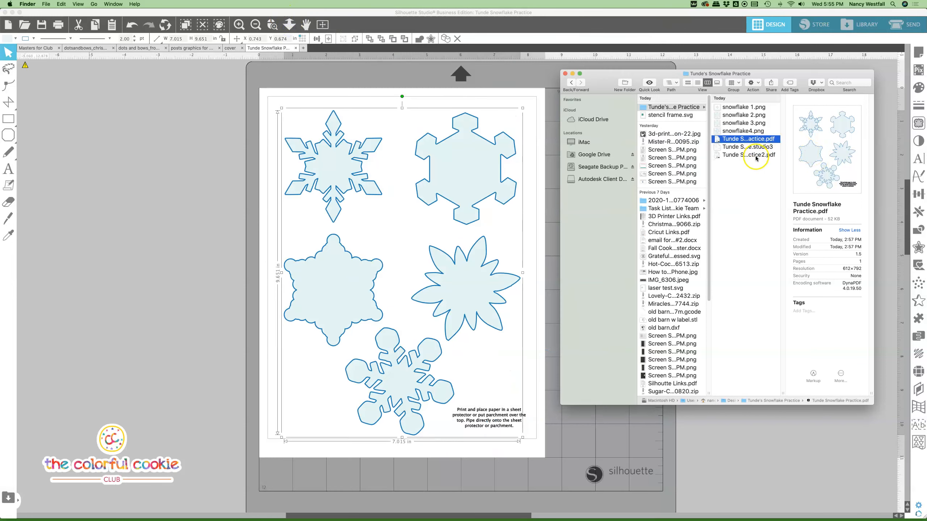
# - Bring up Acrobat's print settings for the filled Tunde Snowflake Practice PDF
pyautogui.click(748, 155)
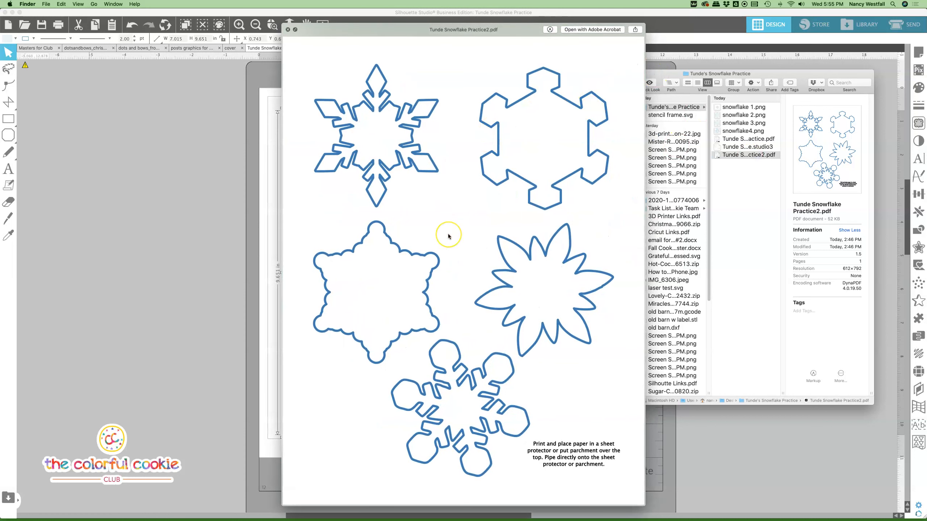
pyautogui.moveTo(448, 236)
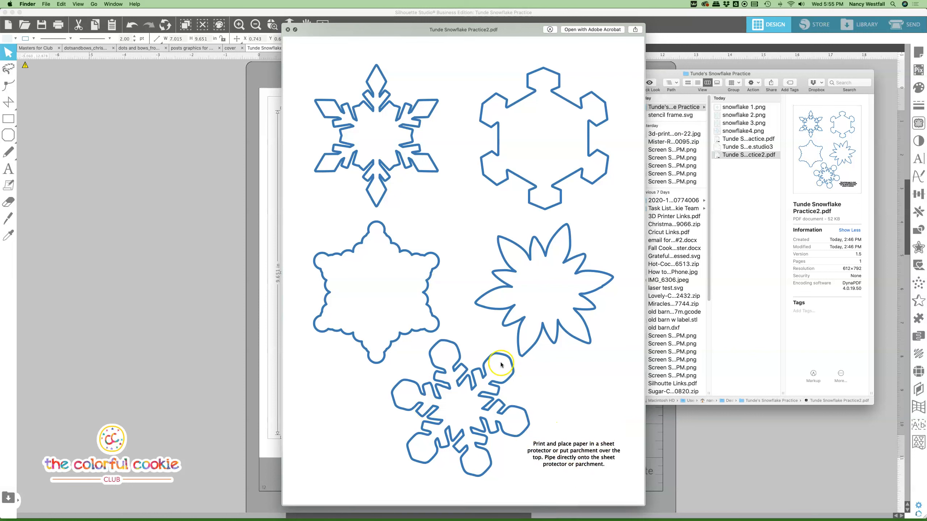
pyautogui.moveTo(510, 369)
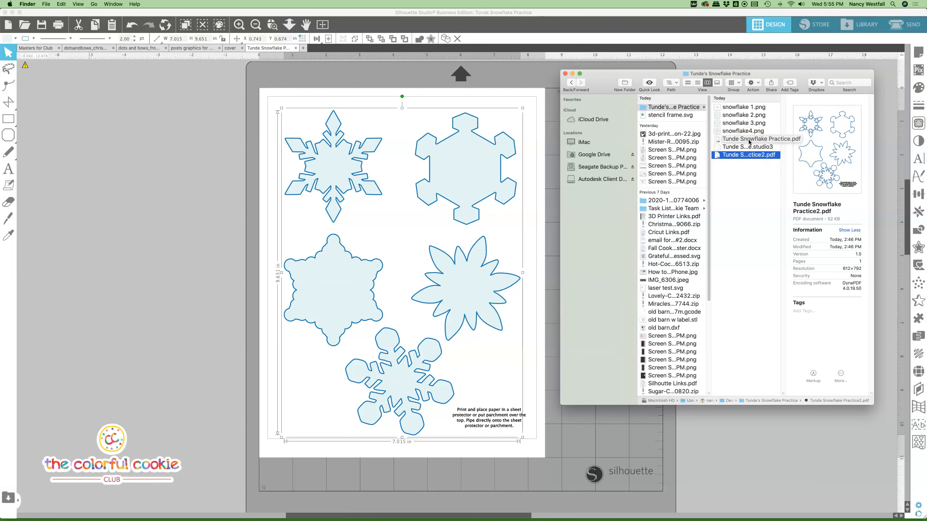
pyautogui.click(746, 139)
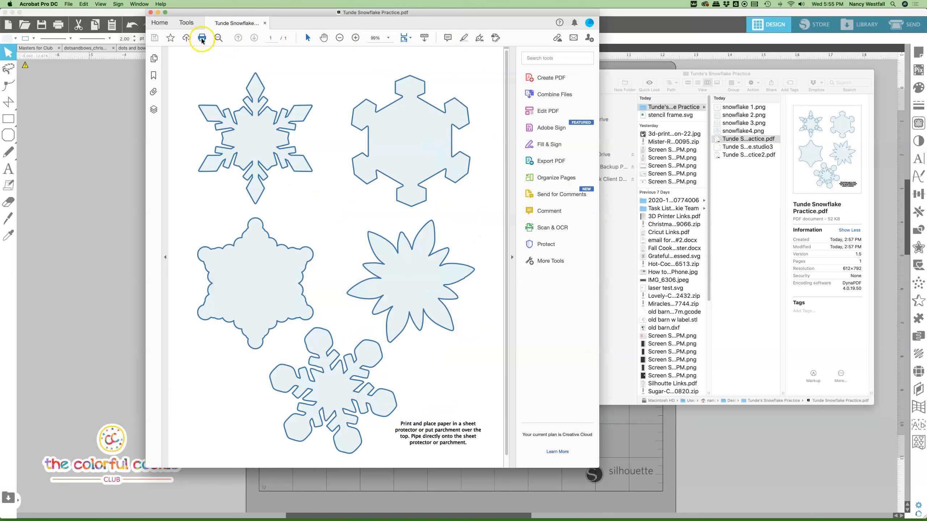
pyautogui.click(201, 37)
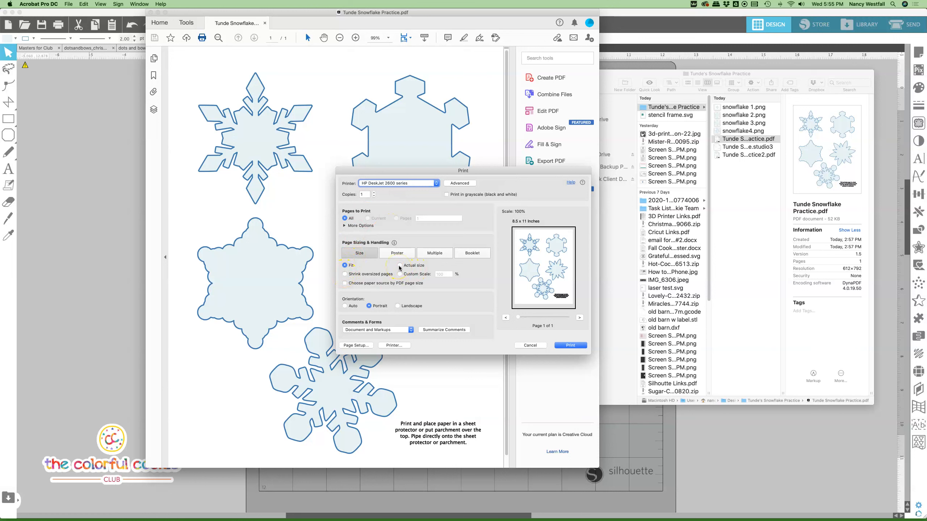
# - Print the filled snowflake practice sheet at Actual size rather than fit-to-page
pyautogui.click(399, 265)
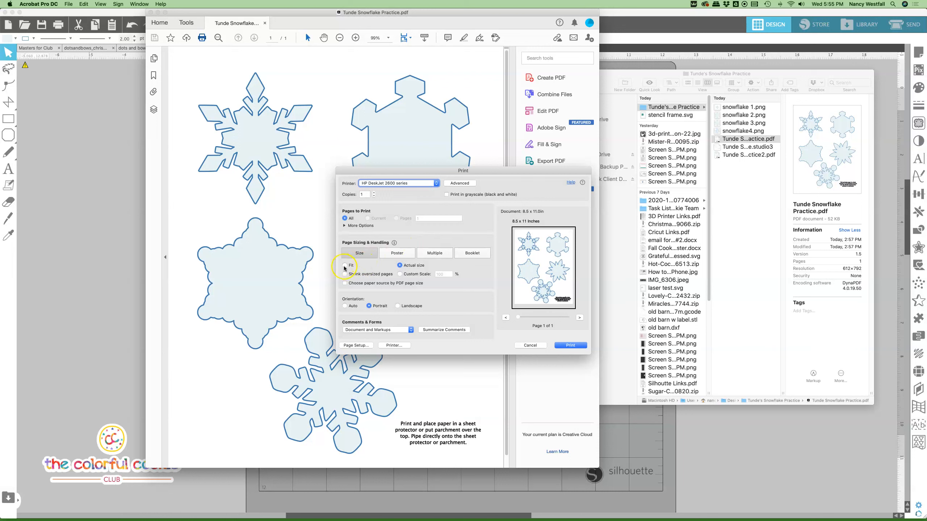
pyautogui.click(397, 252)
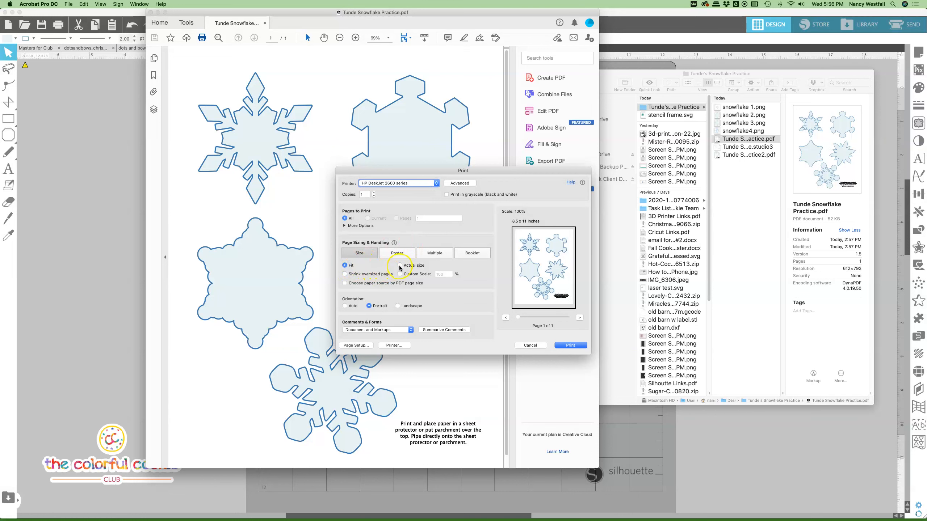
pyautogui.click(399, 265)
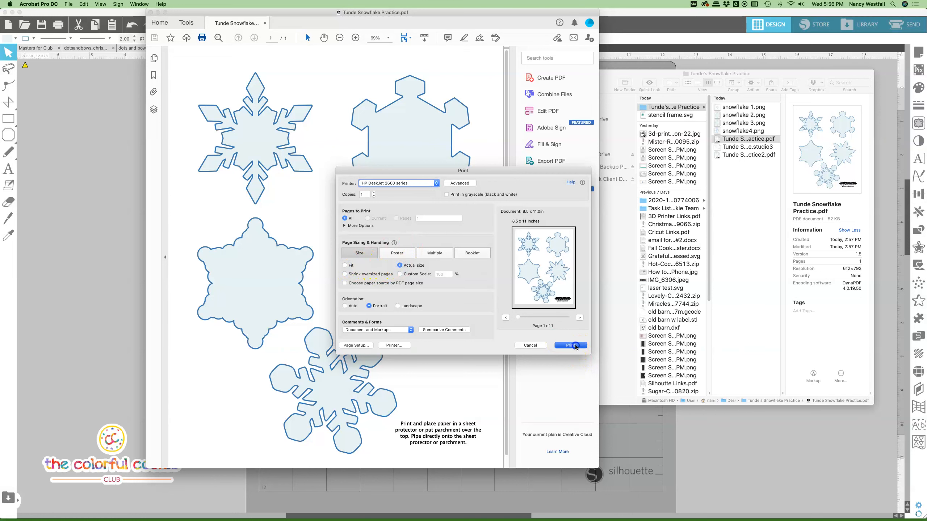
pyautogui.click(569, 345)
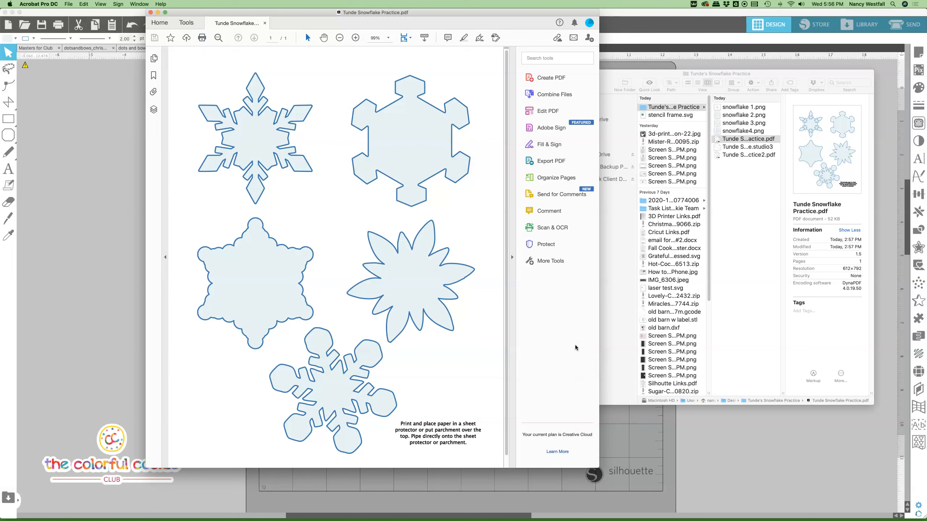
pyautogui.moveTo(151, 13)
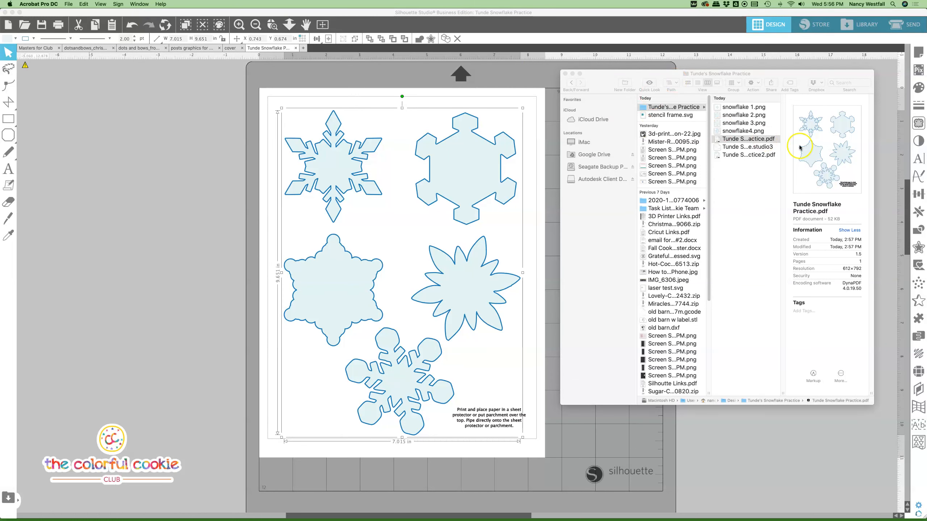
# - Open snowflake 1.png from the practice folder in Preview
pyautogui.click(745, 139)
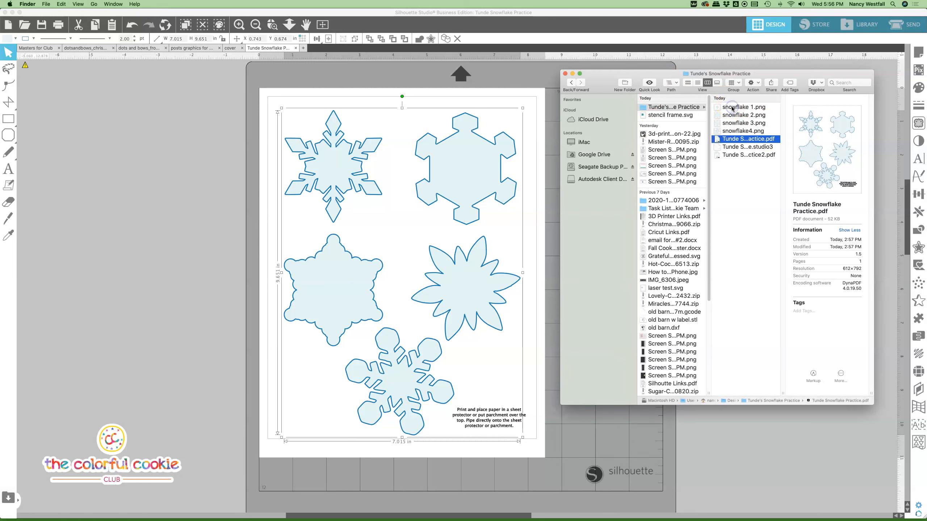
pyautogui.click(747, 107)
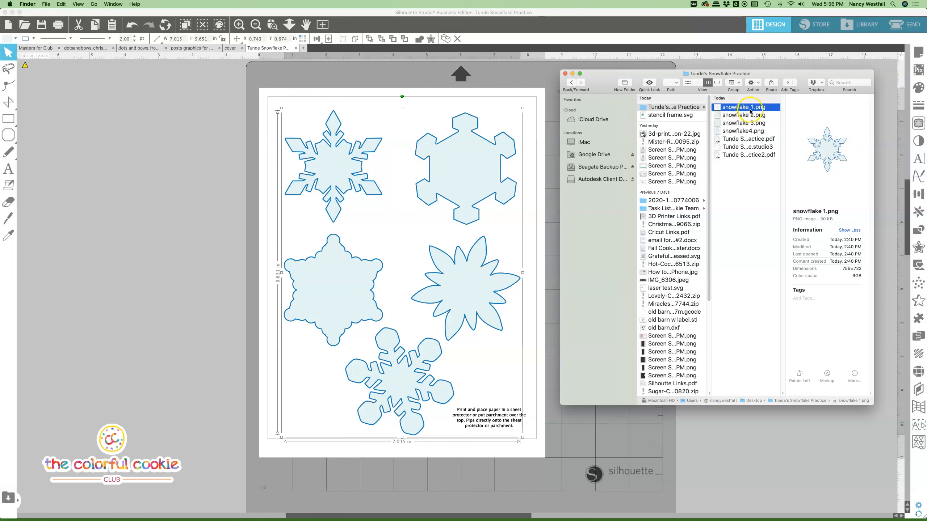
pyautogui.moveTo(754, 133)
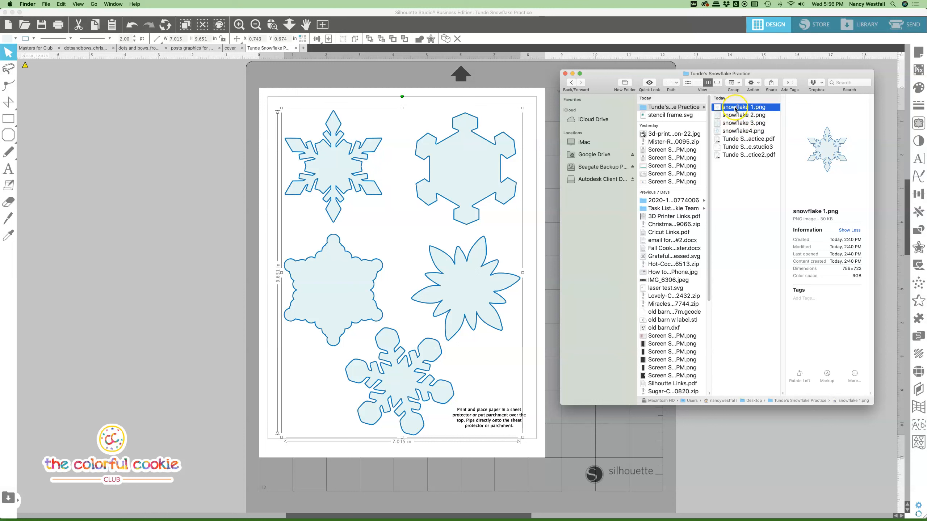
pyautogui.doubleClick(745, 107)
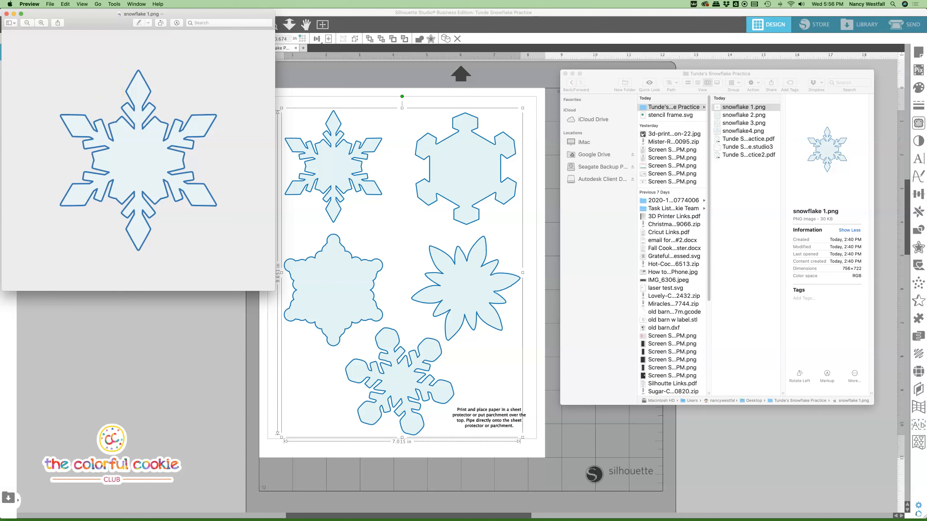
pyautogui.moveTo(121, 82)
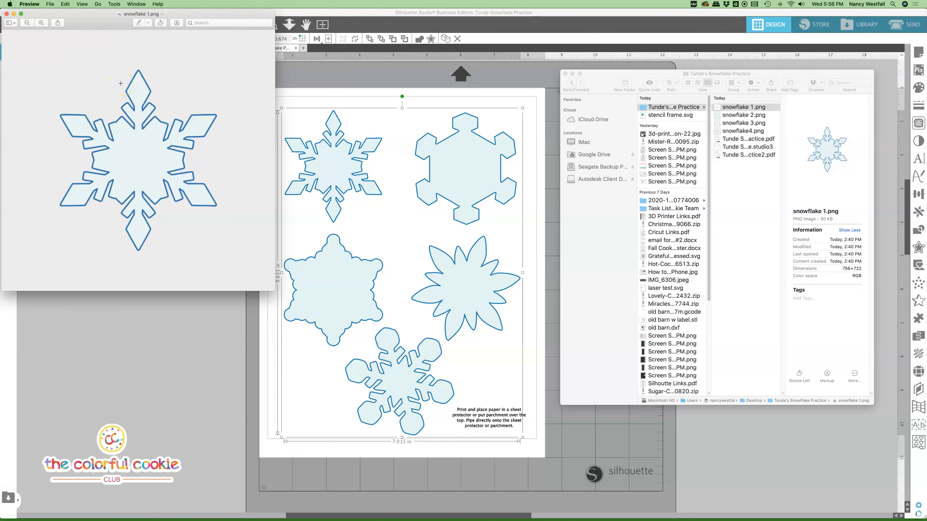
pyautogui.moveTo(109, 60)
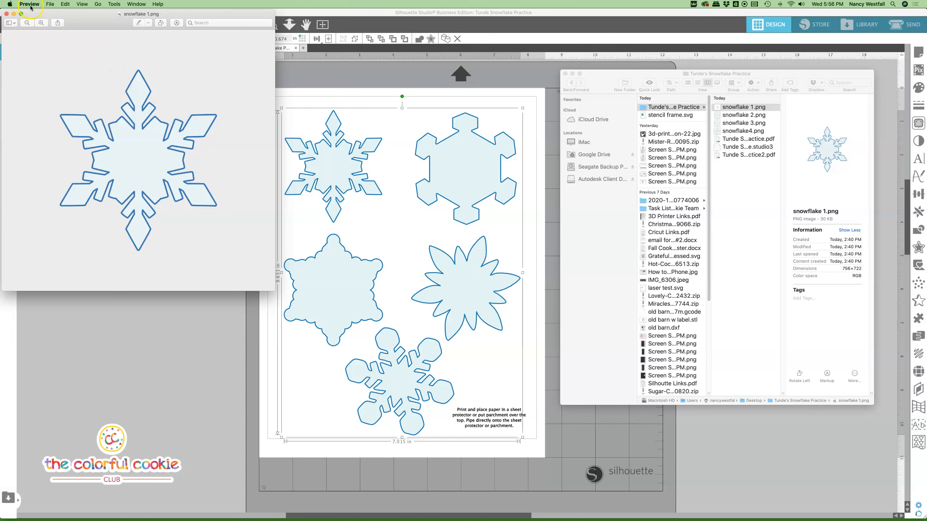
pyautogui.moveTo(93, 61)
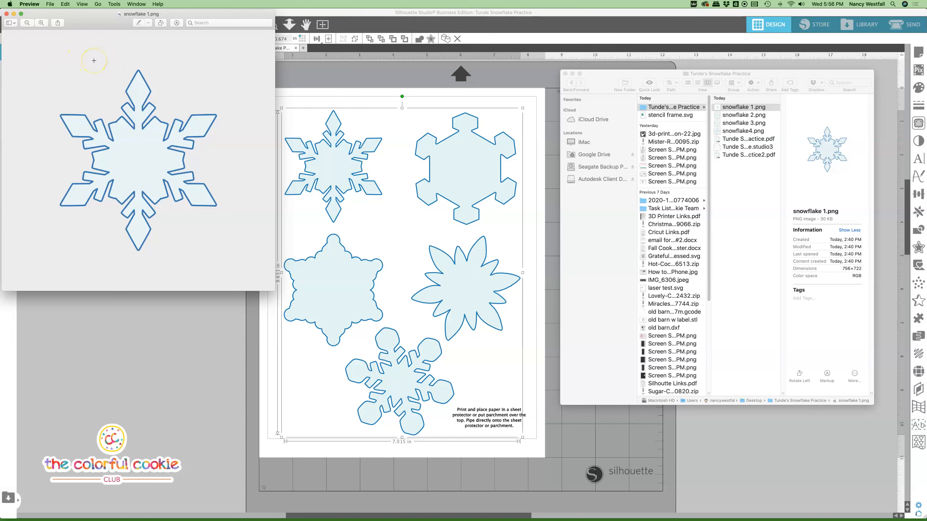
# - Bring up Preview's print dialog for snowflake 1.png via File > Print
pyautogui.click(50, 4)
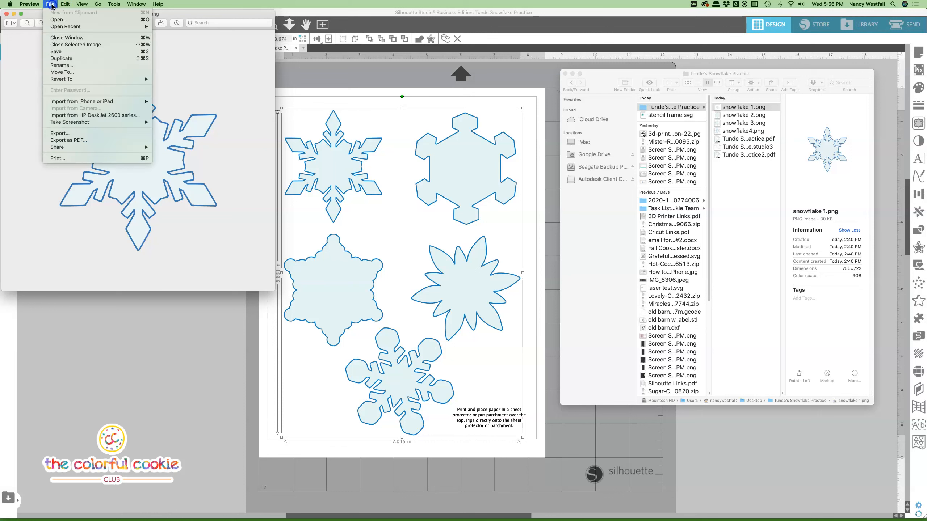
pyautogui.moveTo(56, 158)
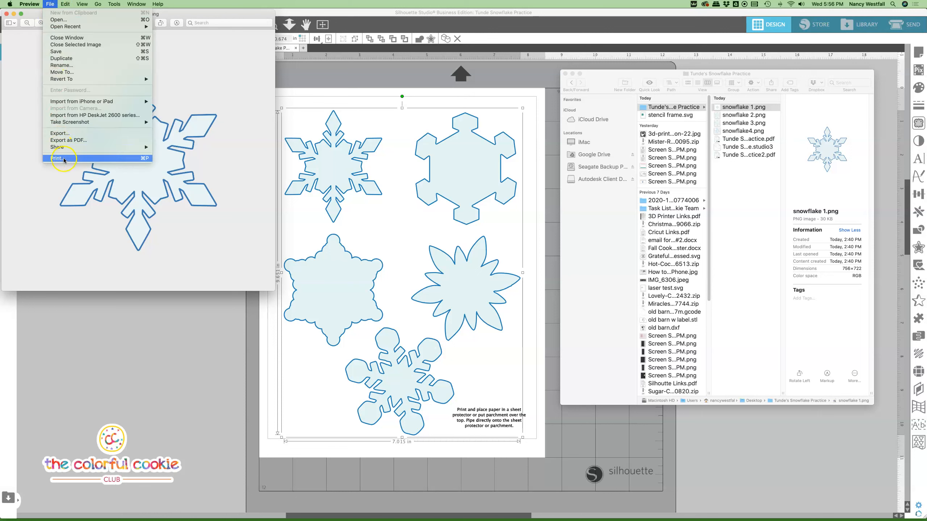
pyautogui.click(57, 158)
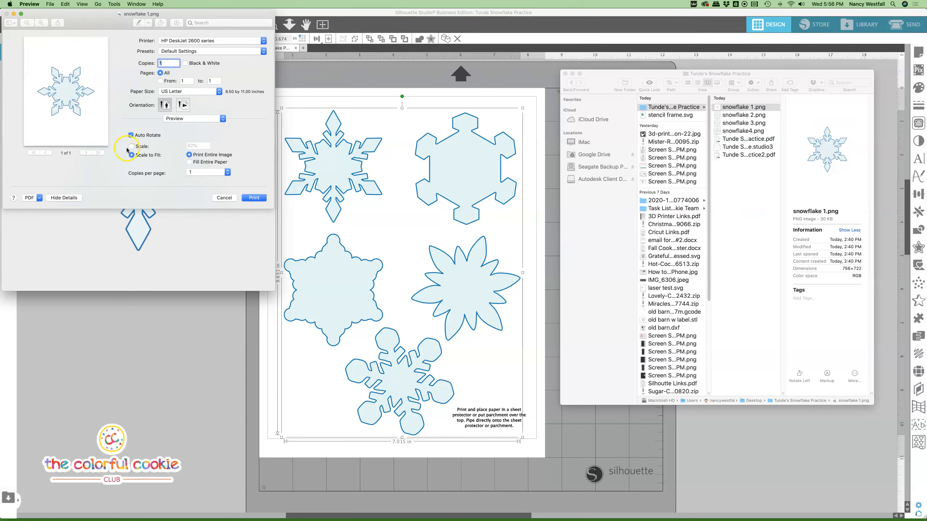
# - Print snowflake 1.png with 4 copies per page at a fixed 50% scale
pyautogui.click(131, 155)
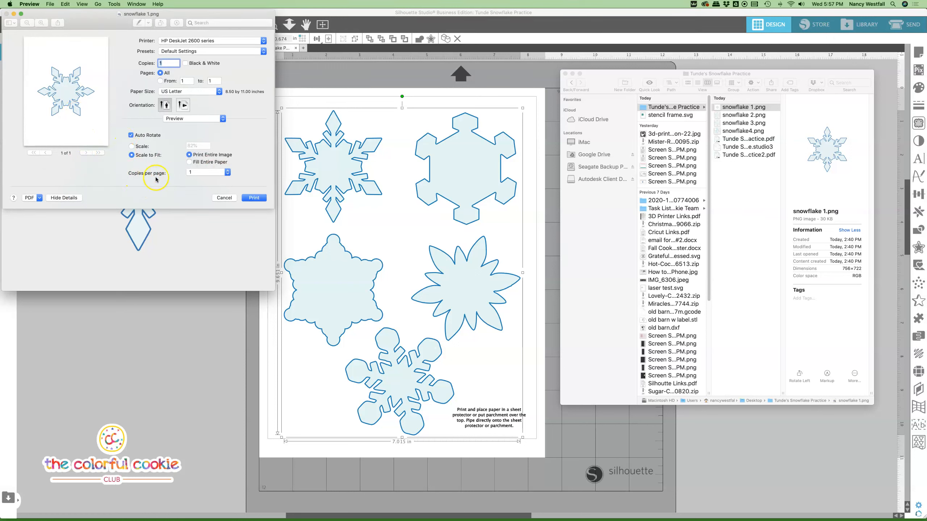
pyautogui.click(207, 172)
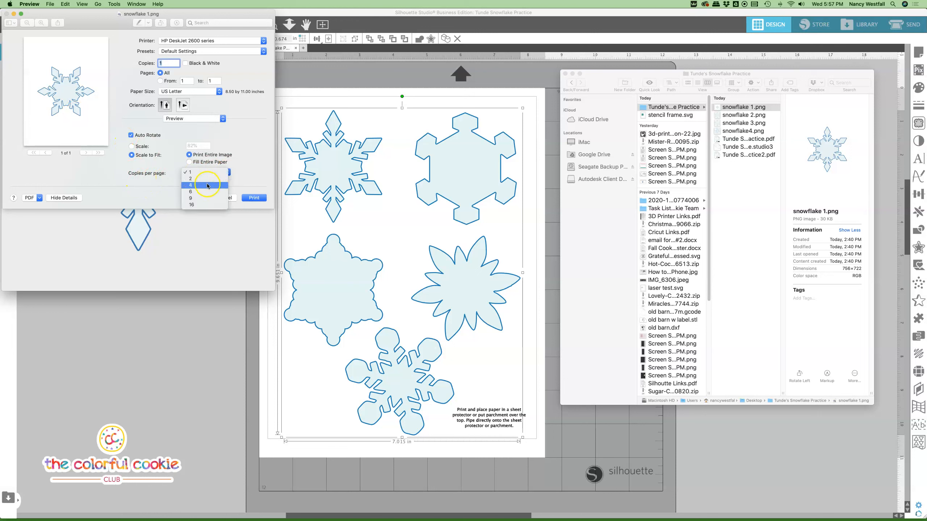
pyautogui.click(204, 185)
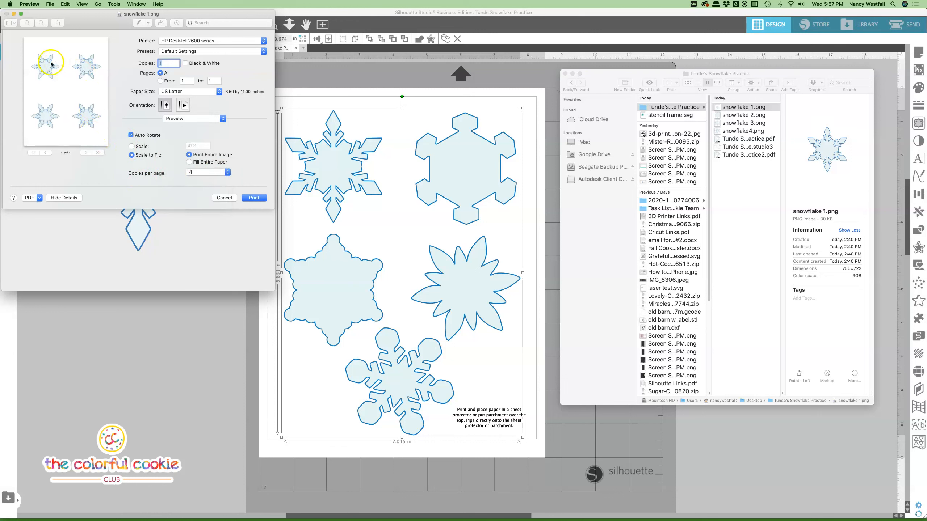
pyautogui.moveTo(67, 104)
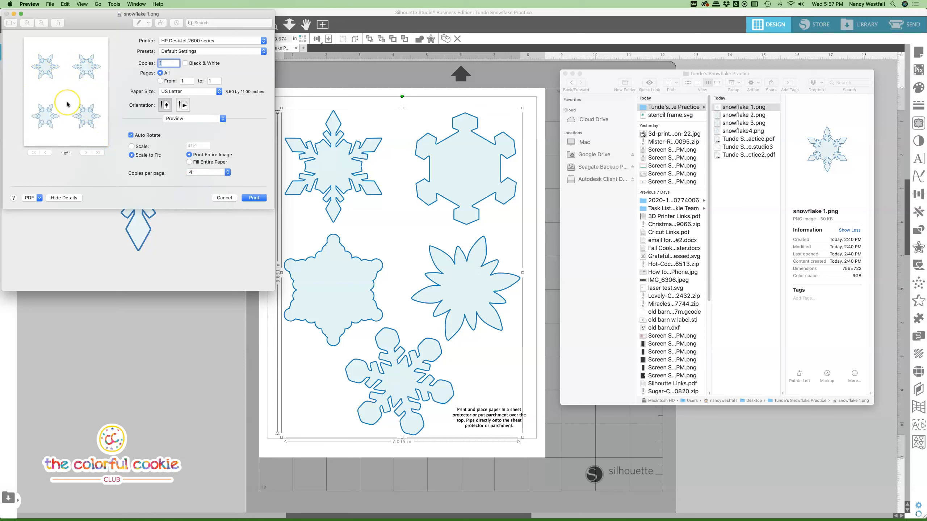
pyautogui.moveTo(108, 114)
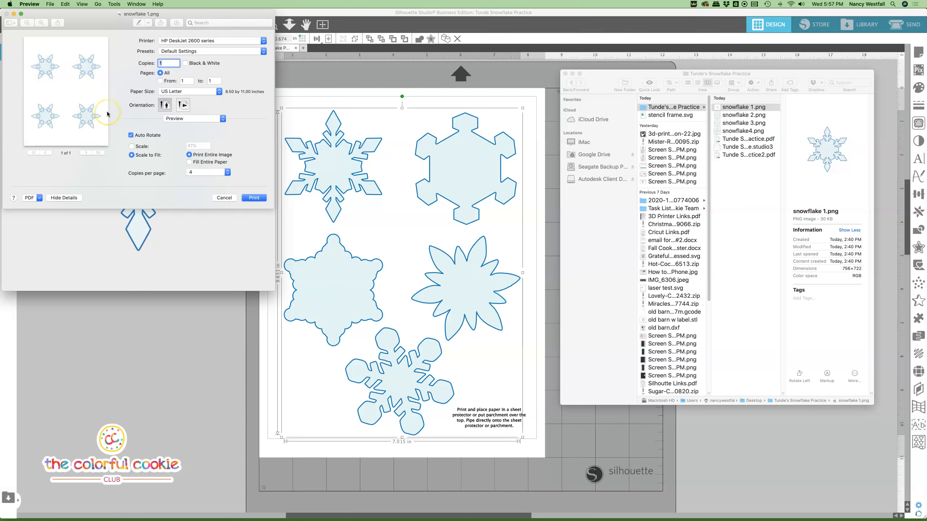
pyautogui.moveTo(75, 87)
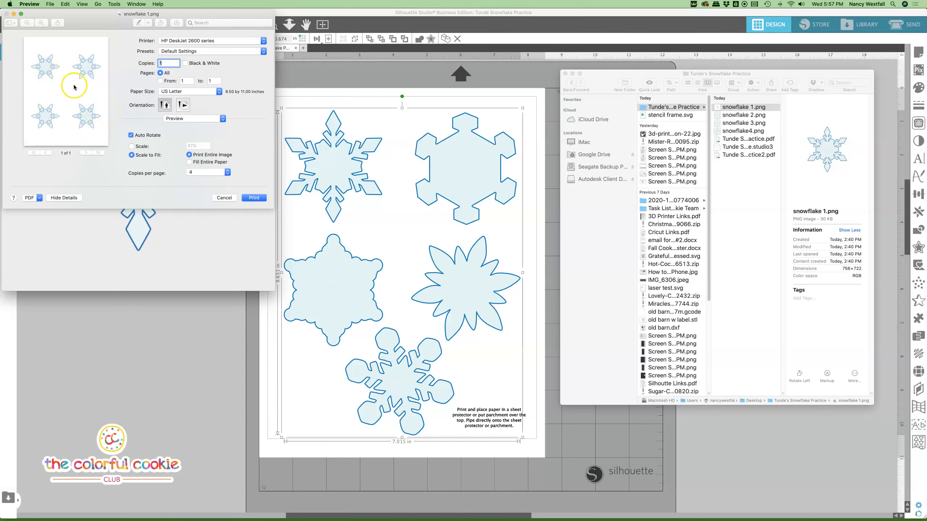
pyautogui.moveTo(424, 144)
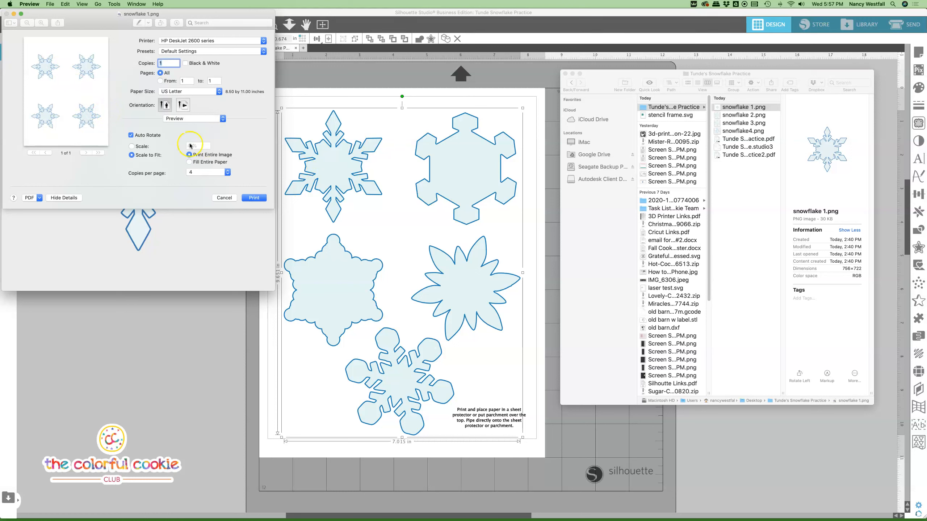
pyautogui.click(131, 146)
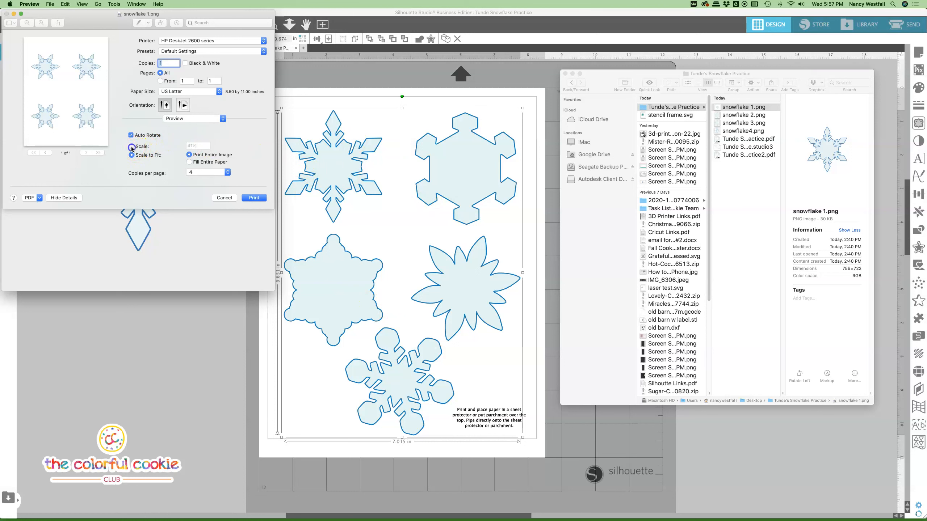
pyautogui.click(131, 146)
pyautogui.write('50')
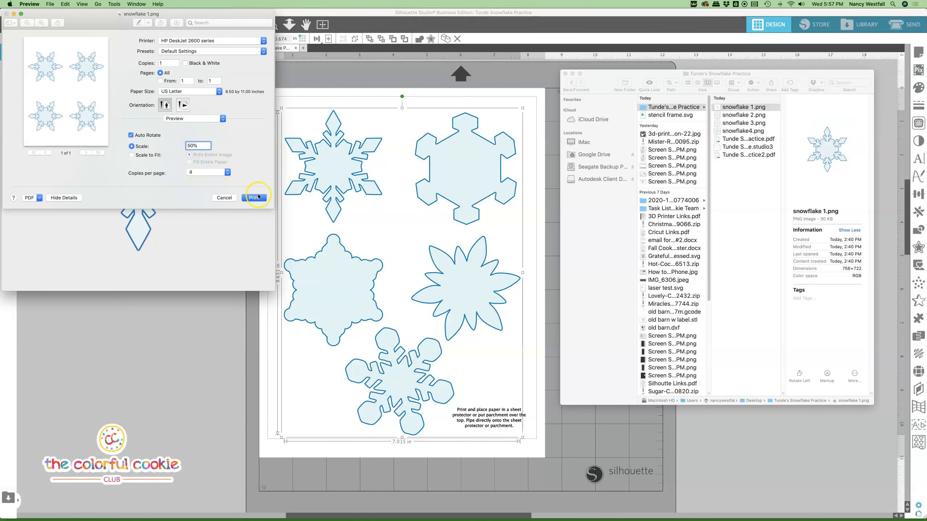
pyautogui.click(256, 197)
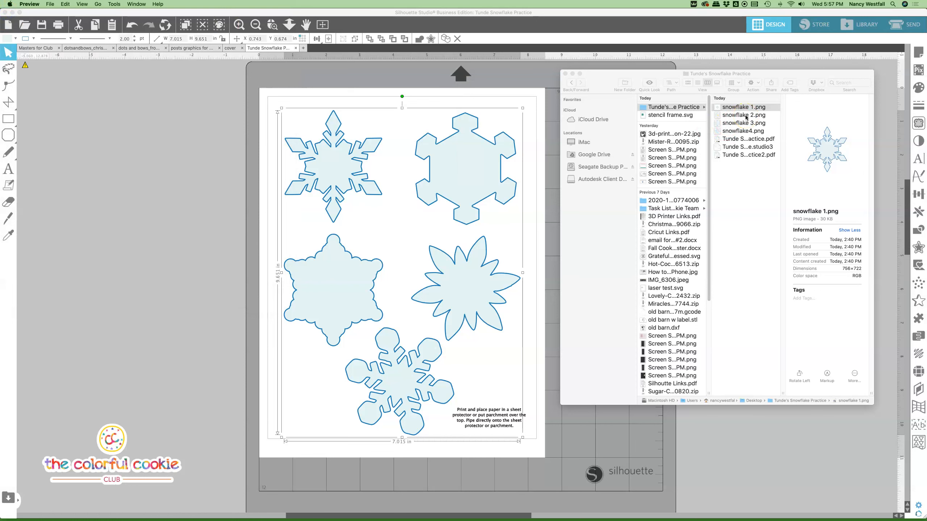
# - Open snowflake 2.png and bring up its Preview print dialog
pyautogui.click(742, 114)
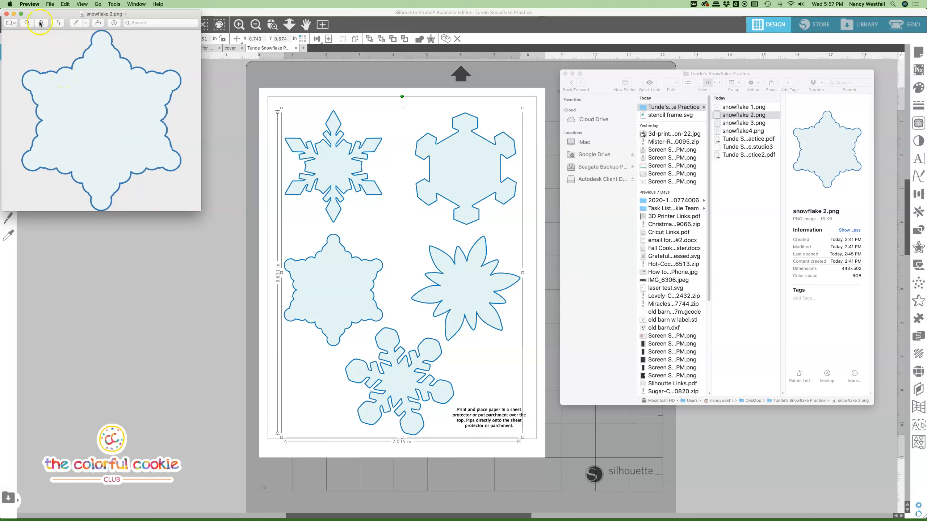
pyautogui.click(49, 4)
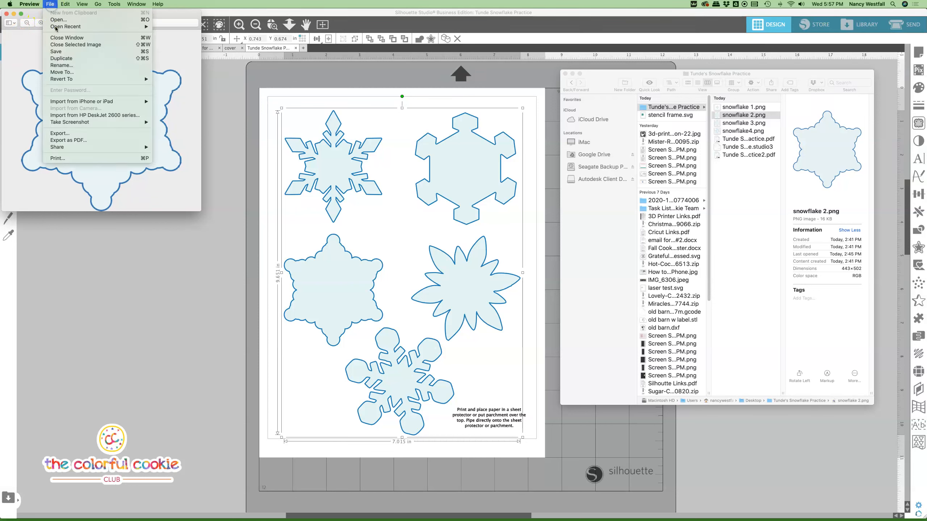
pyautogui.moveTo(57, 158)
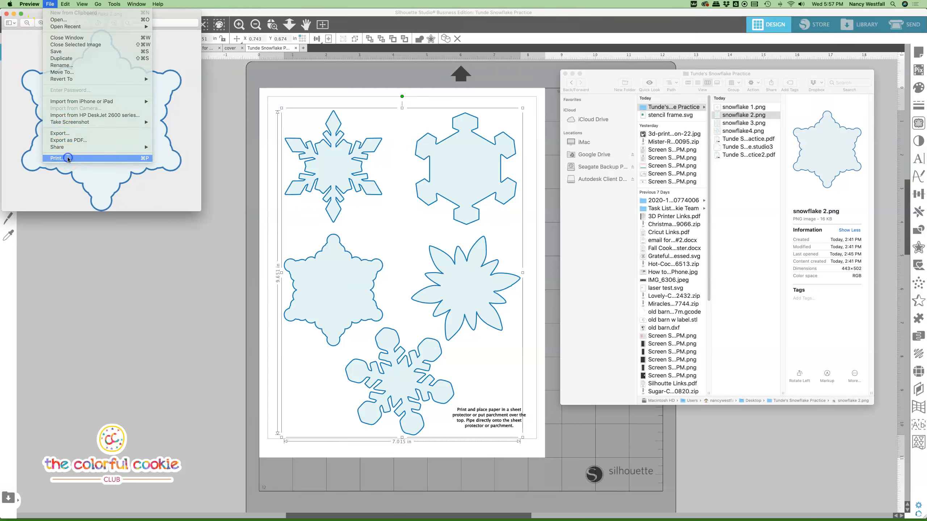
pyautogui.click(57, 158)
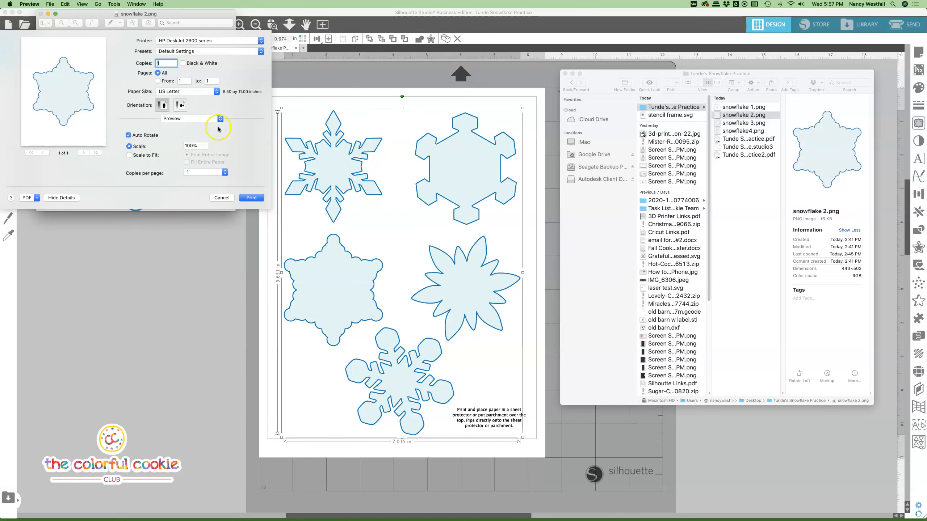
# - Print snowflake 2.png with 4 copies per page (correcting from 6) at 50% scale
pyautogui.click(205, 172)
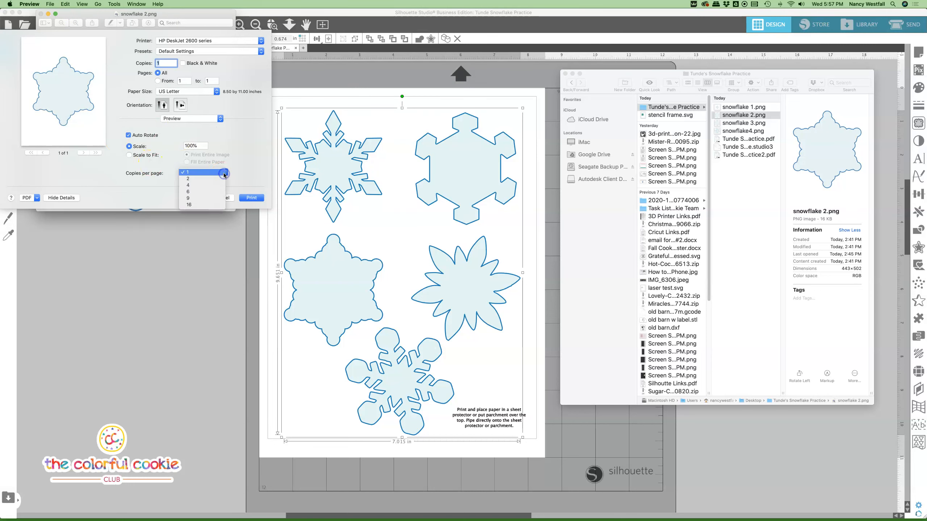
pyautogui.click(189, 198)
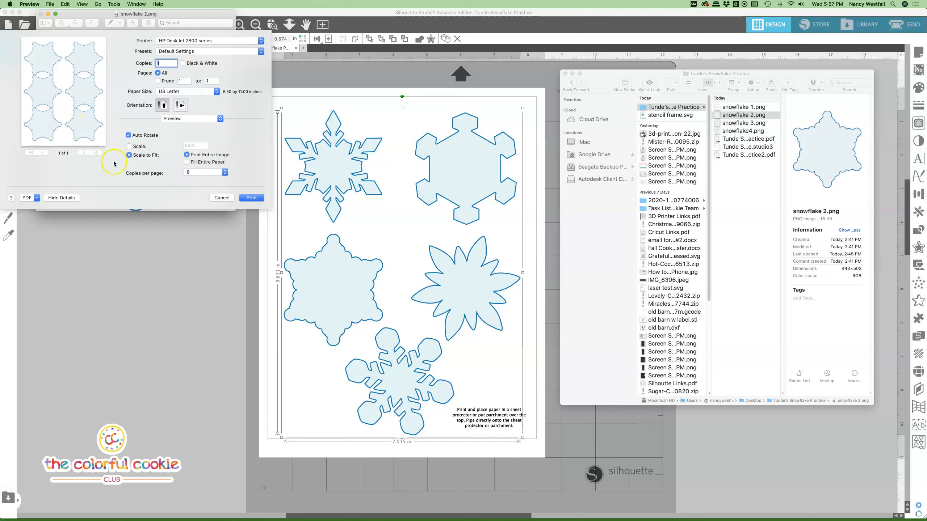
pyautogui.click(220, 173)
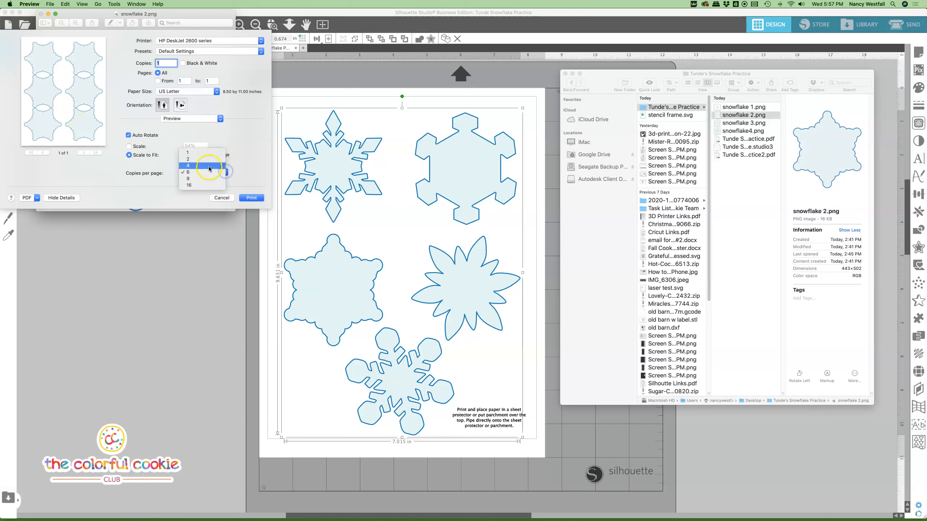
pyautogui.click(187, 165)
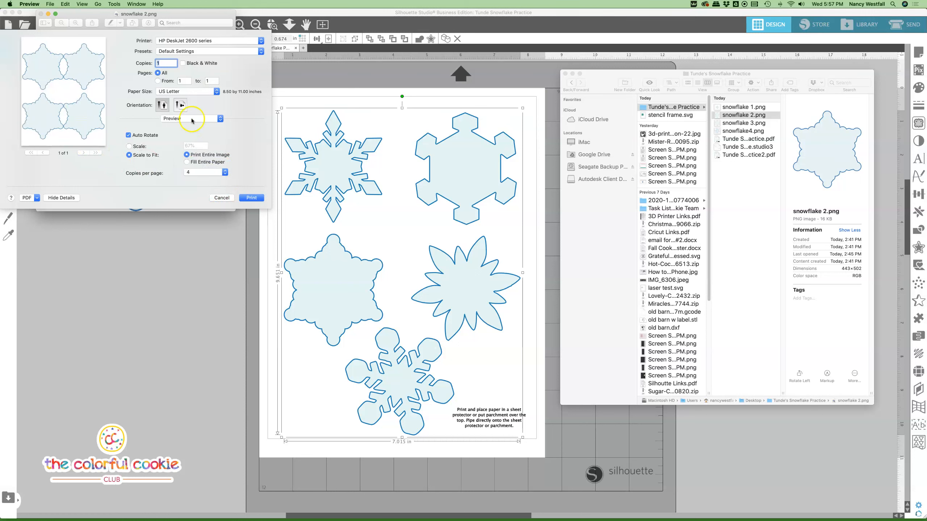
pyautogui.click(129, 146)
pyautogui.write('50')
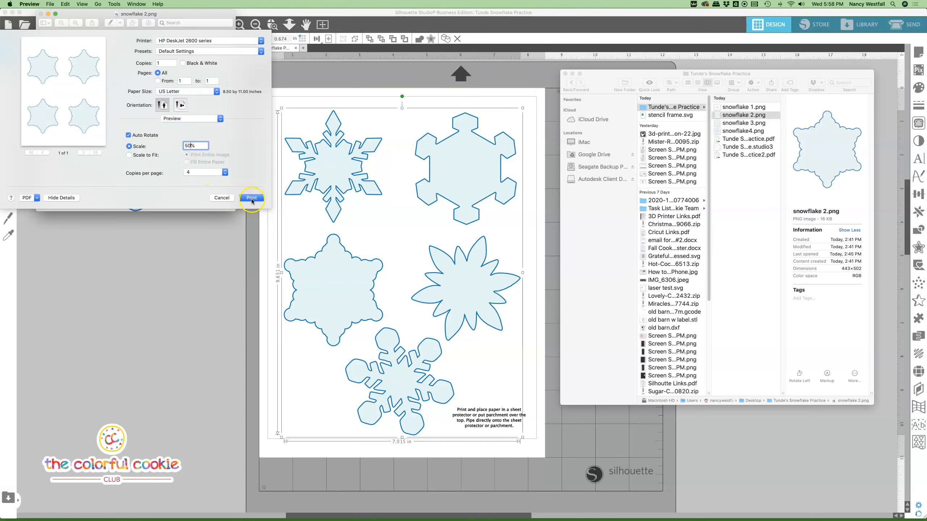
pyautogui.click(251, 198)
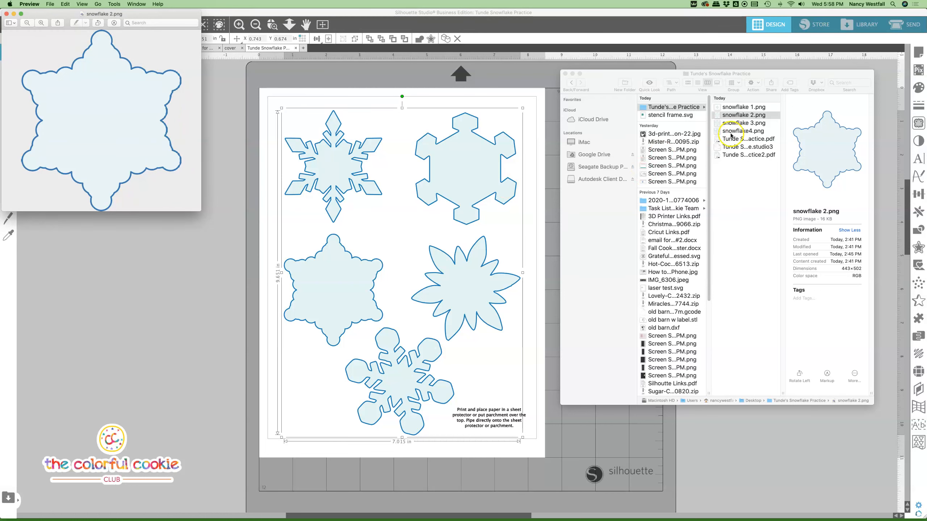
# - Open snowflake 3.png and print it with 4 copies per page at 50% scale
pyautogui.click(743, 122)
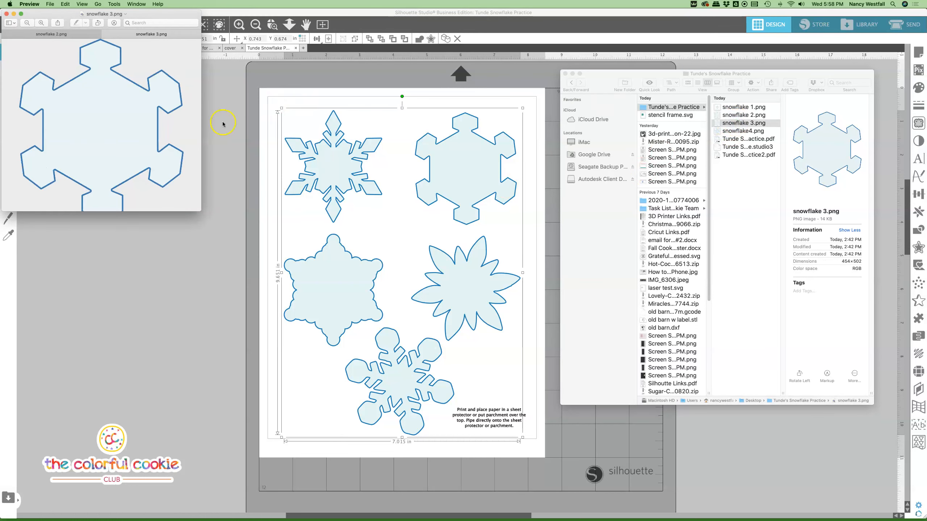
pyautogui.click(50, 4)
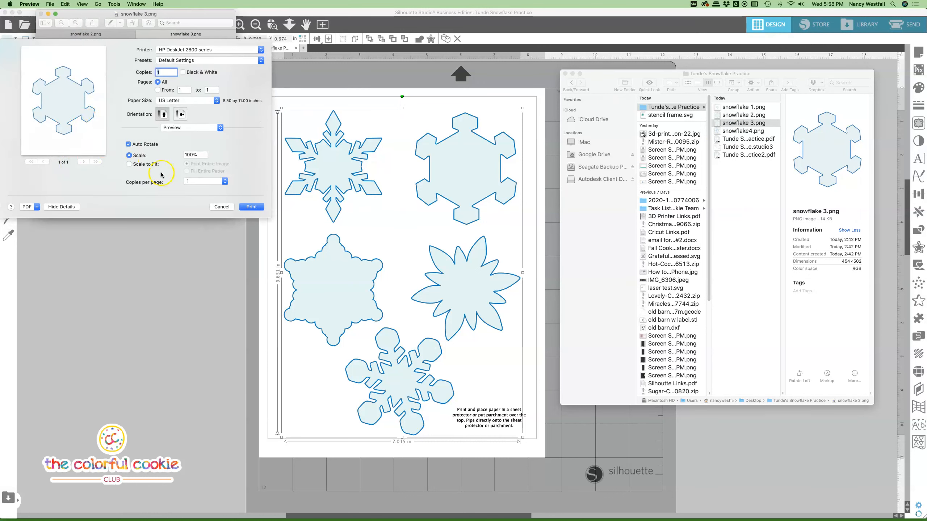
pyautogui.click(225, 181)
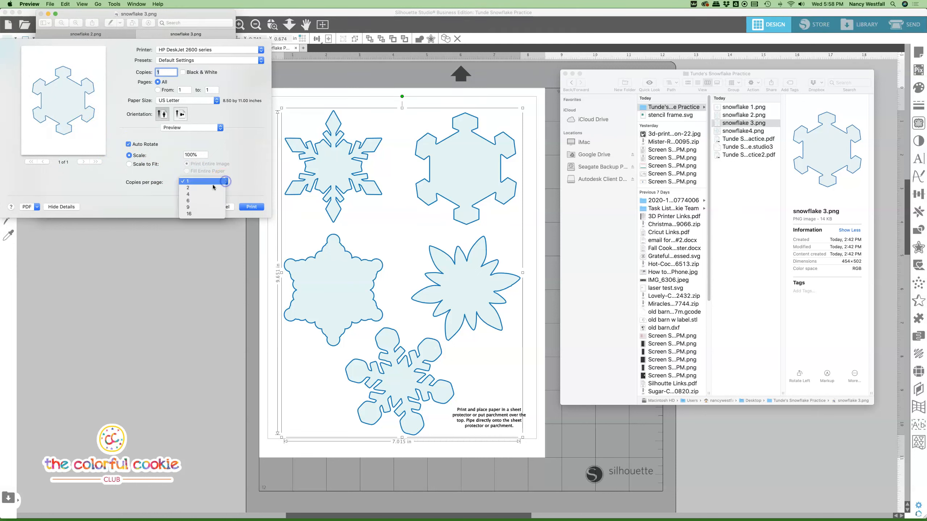
pyautogui.click(187, 181)
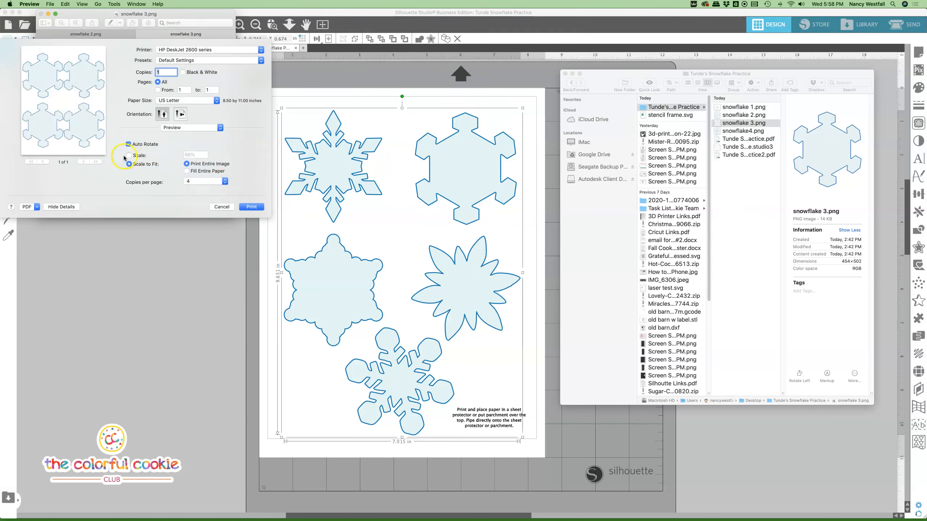
pyautogui.click(129, 156)
pyautogui.write('50')
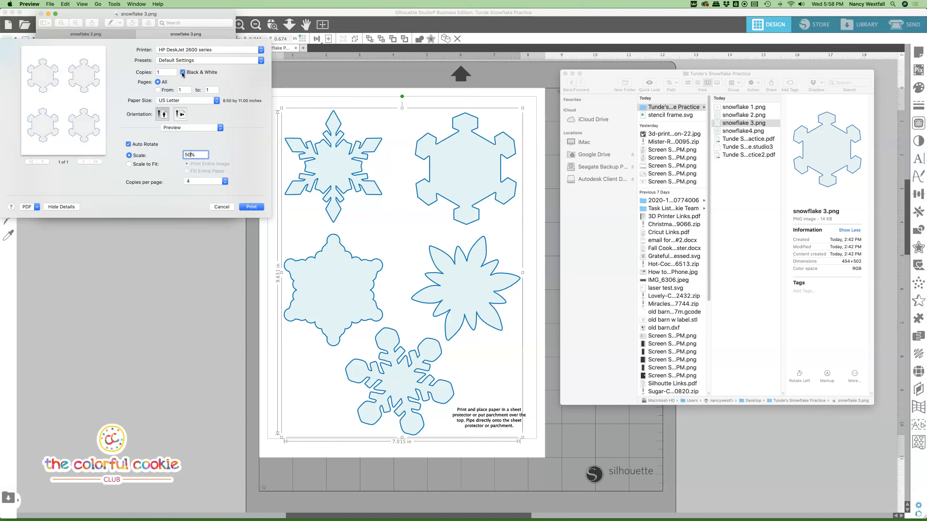
pyautogui.click(182, 72)
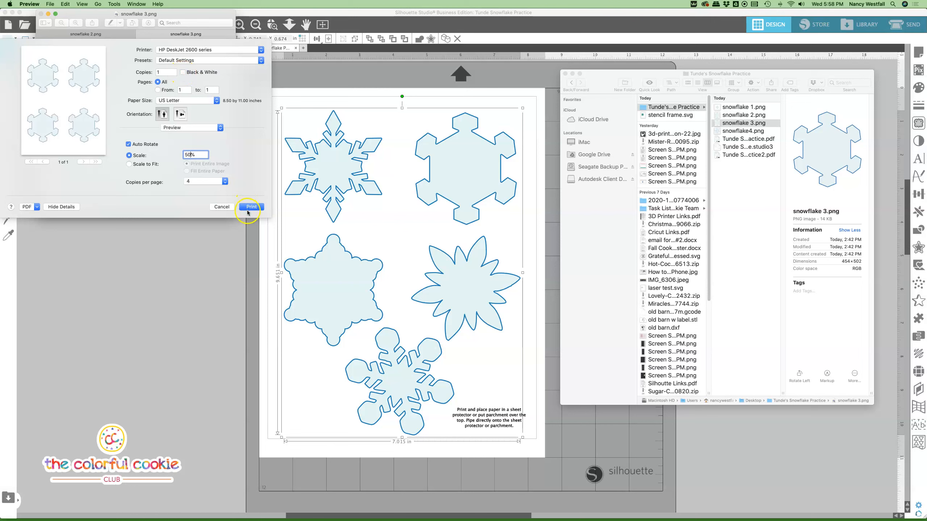
pyautogui.click(249, 207)
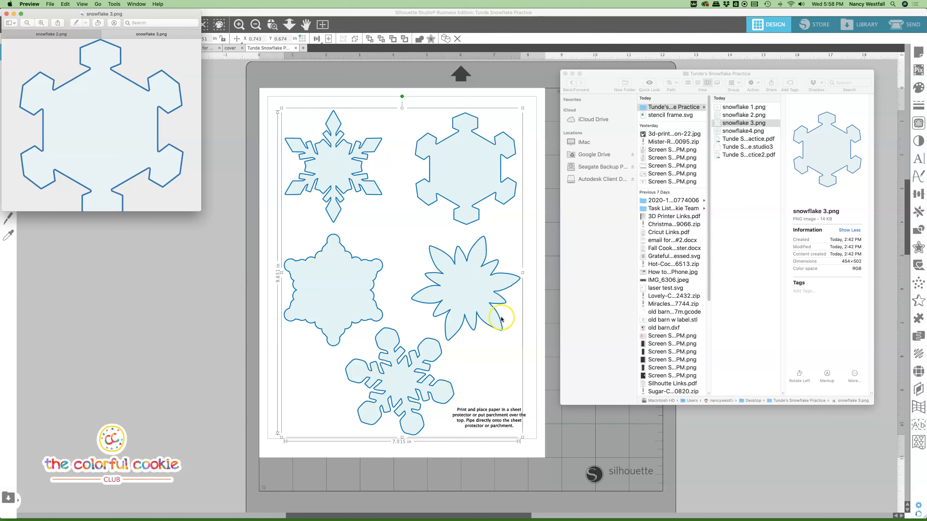
pyautogui.moveTo(755, 150)
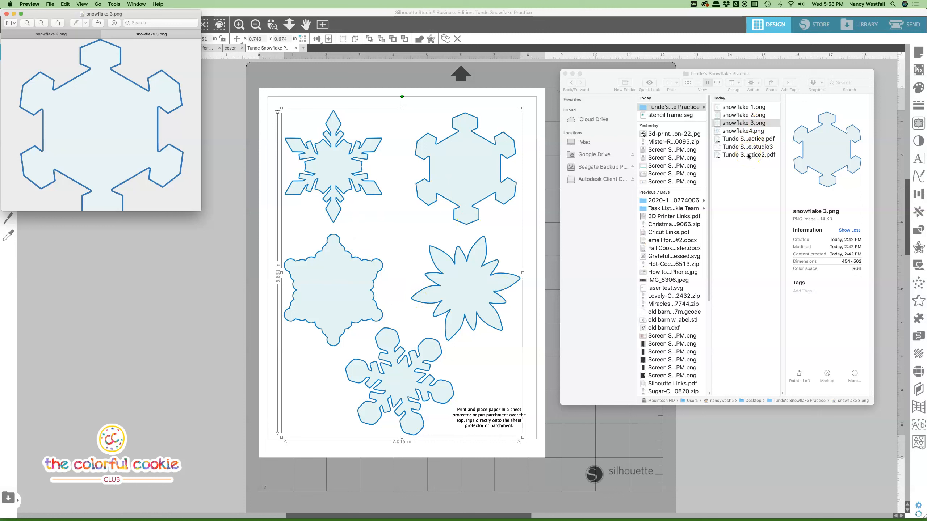
# - Open the outline sheet Tunde Snowflake Practice2.pdf from Finder in Acrobat Pro DC
pyautogui.click(744, 122)
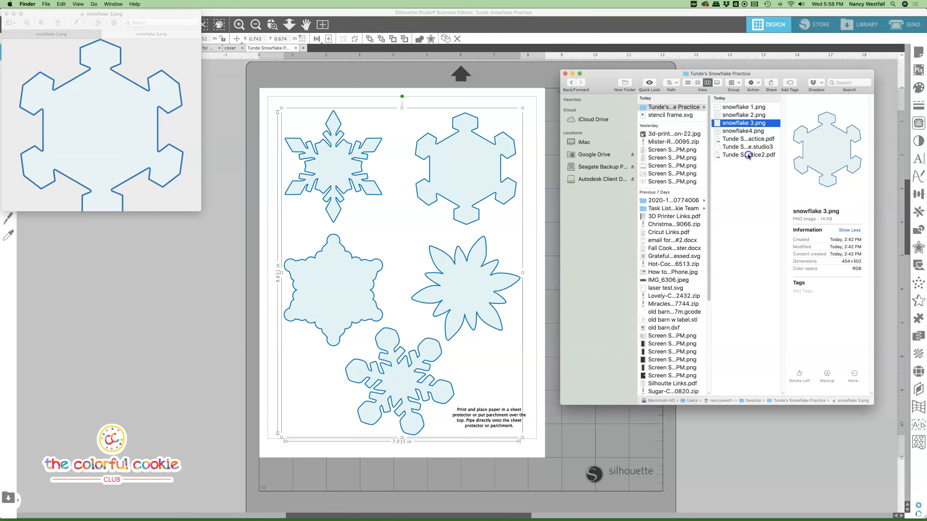
pyautogui.click(748, 155)
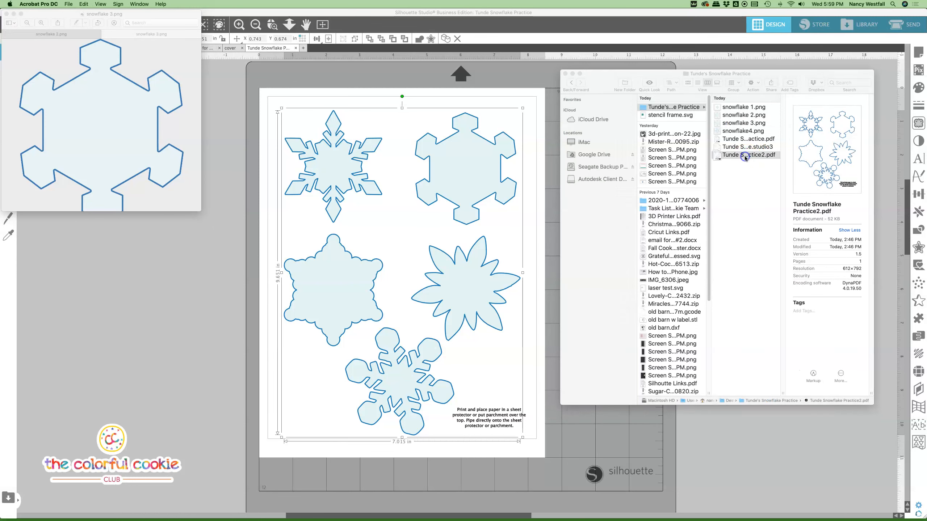
pyautogui.doubleClick(748, 155)
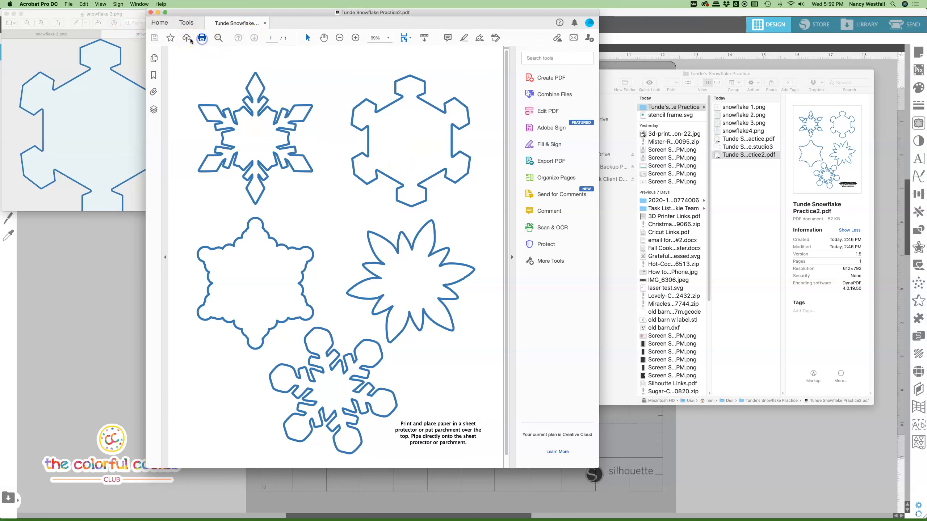
# - Bring up Acrobat's print dialog for the outline practice PDF
pyautogui.click(201, 37)
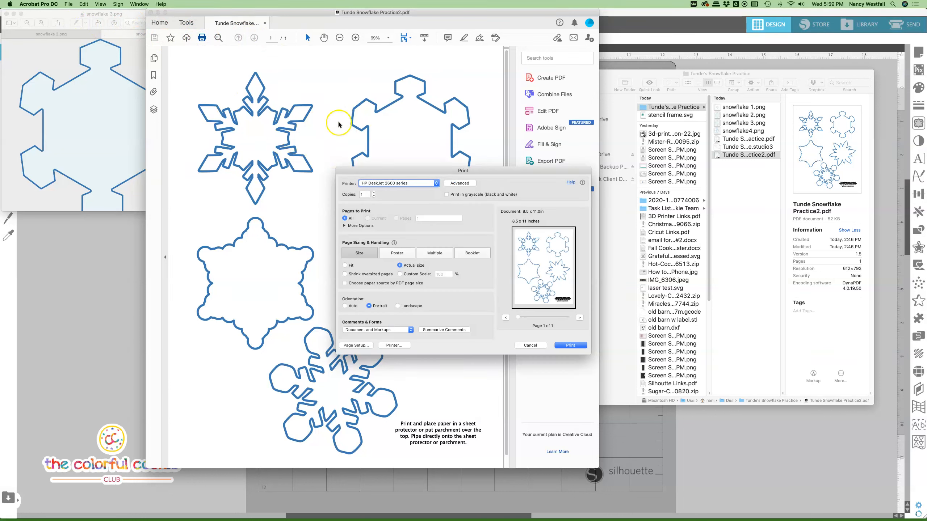
pyautogui.moveTo(527, 335)
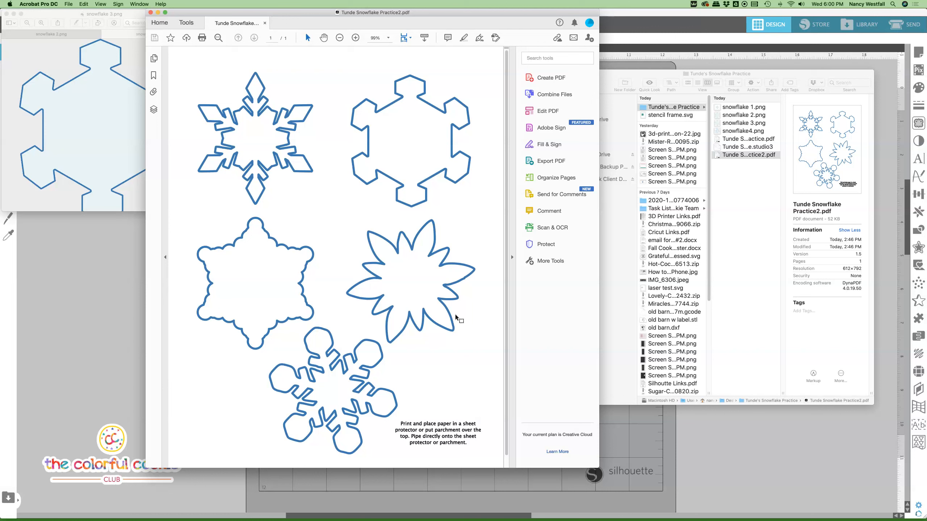
pyautogui.moveTo(17, 433)
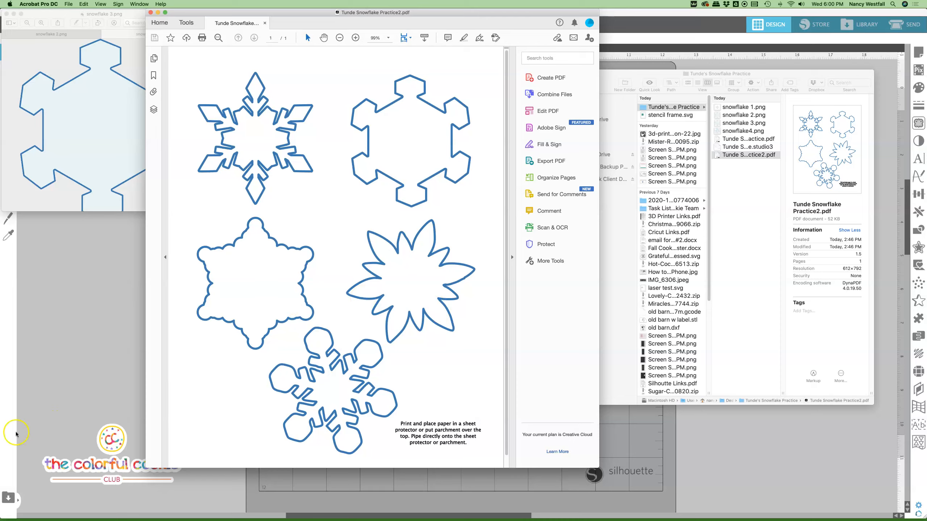